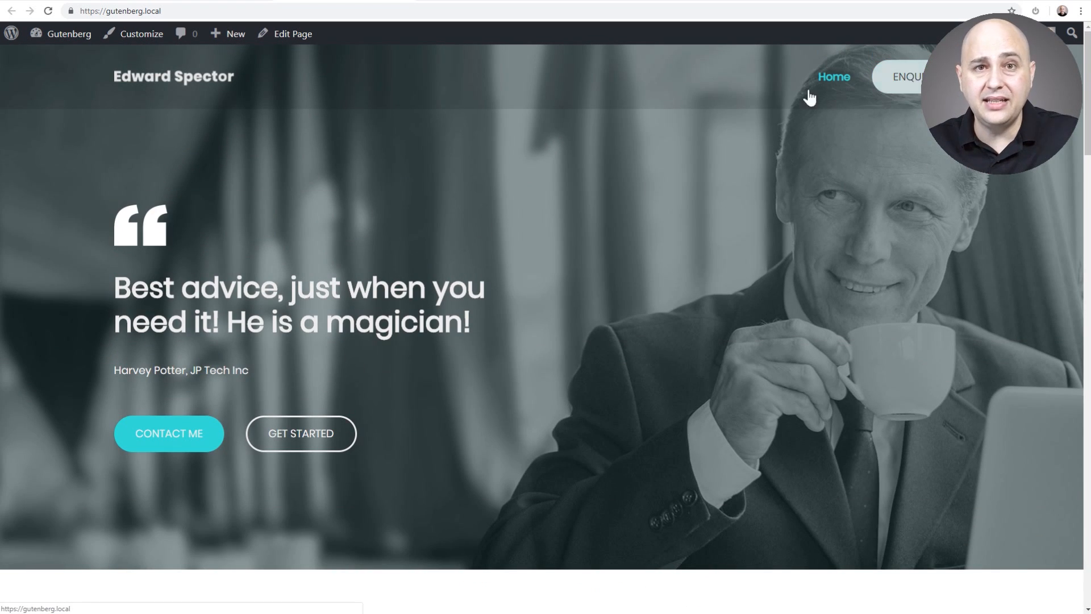
mouse_move(341, 186)
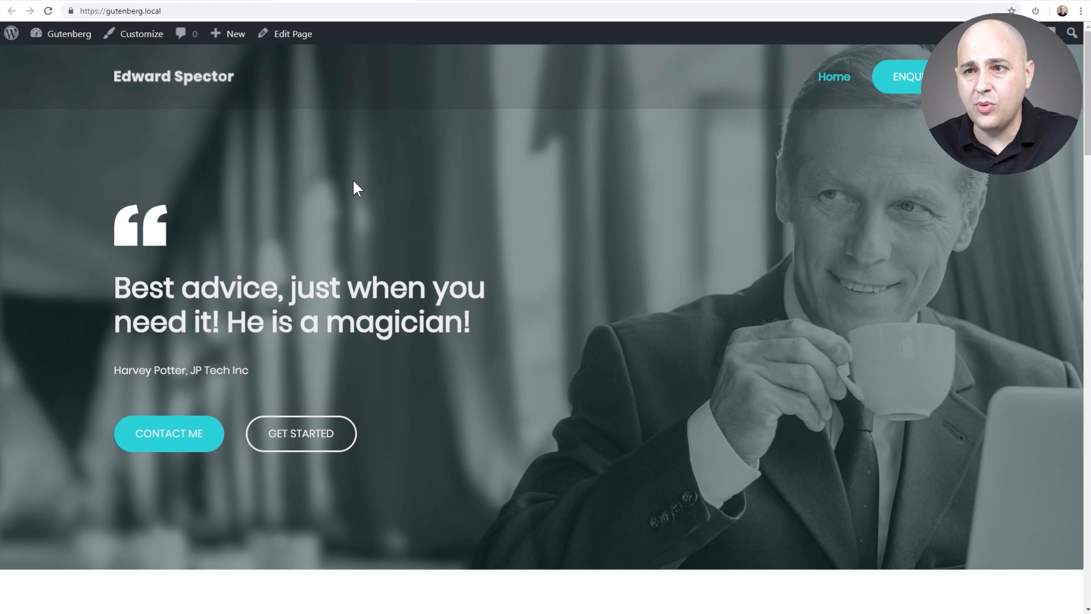
Step: Browse the site, open the 'Look at your Business from a new perspective' post, then return home
scroll("down", 3)
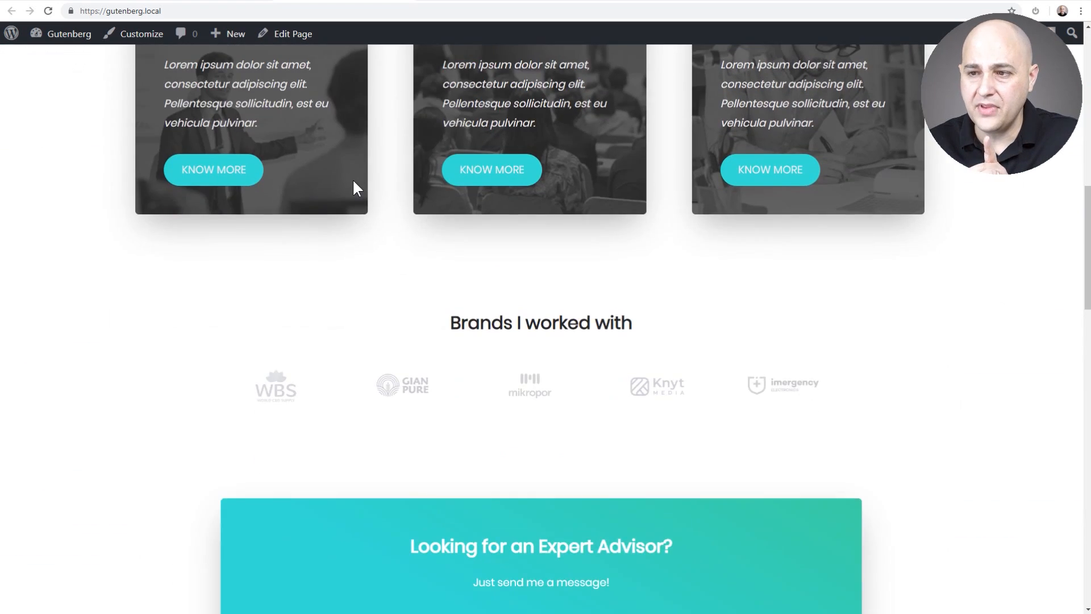
scroll("down", 3)
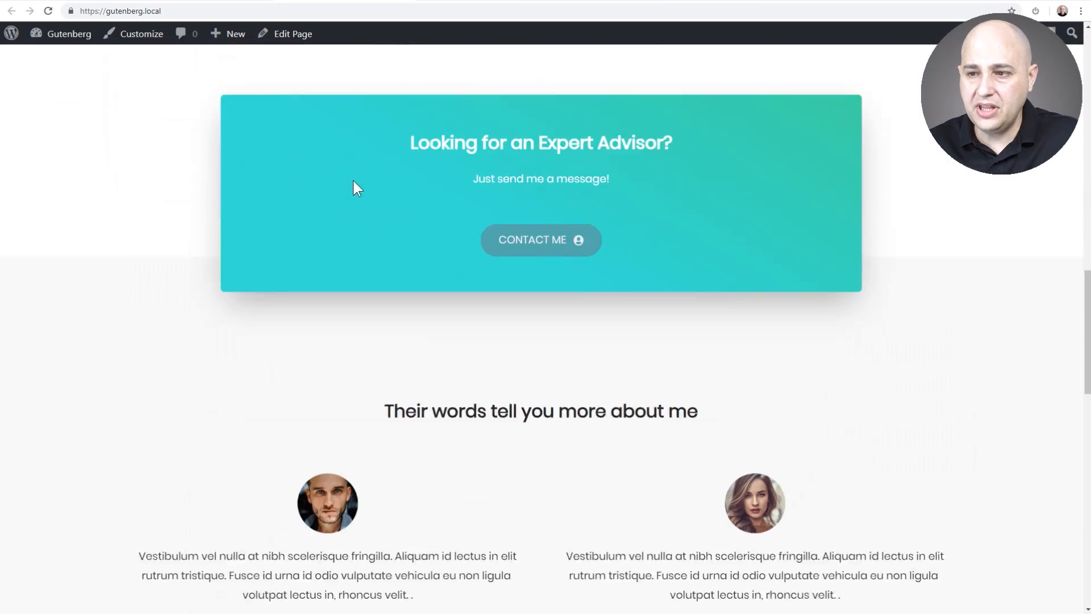
scroll("down", 3)
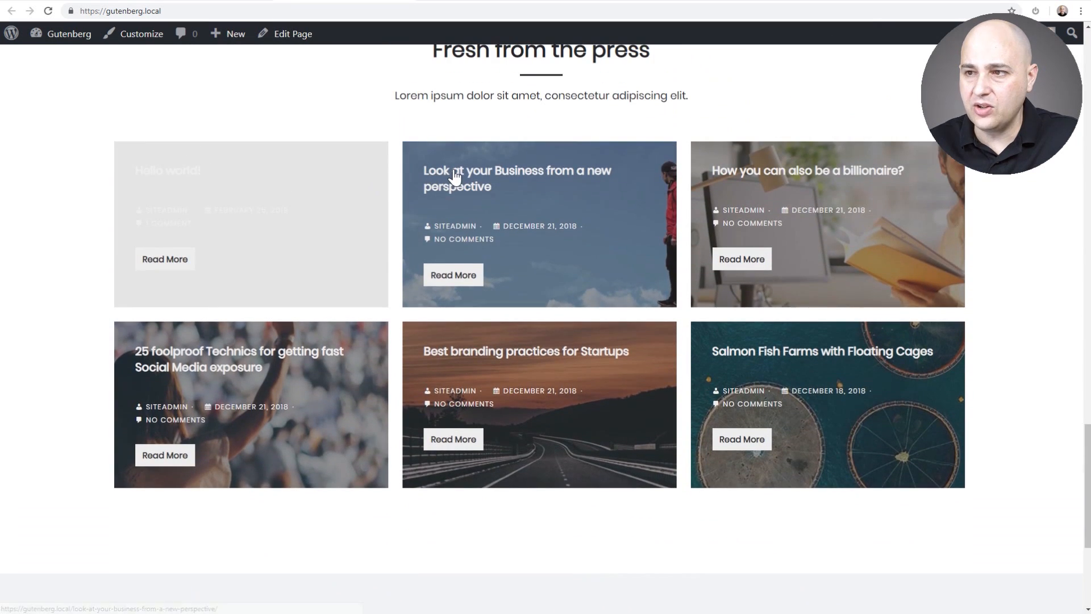
left_click(516, 178)
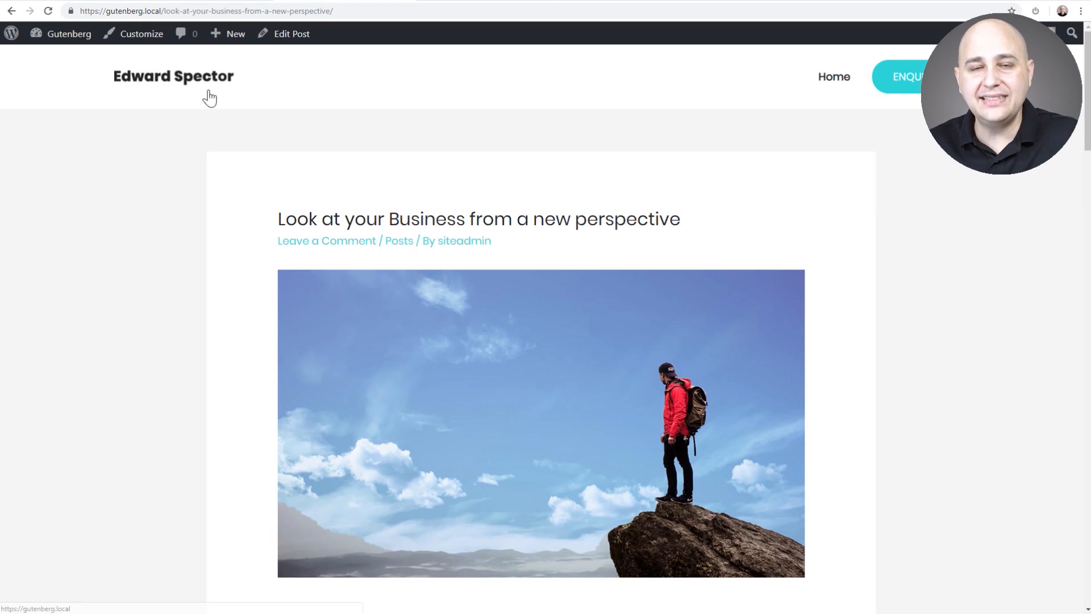
mouse_move(166, 131)
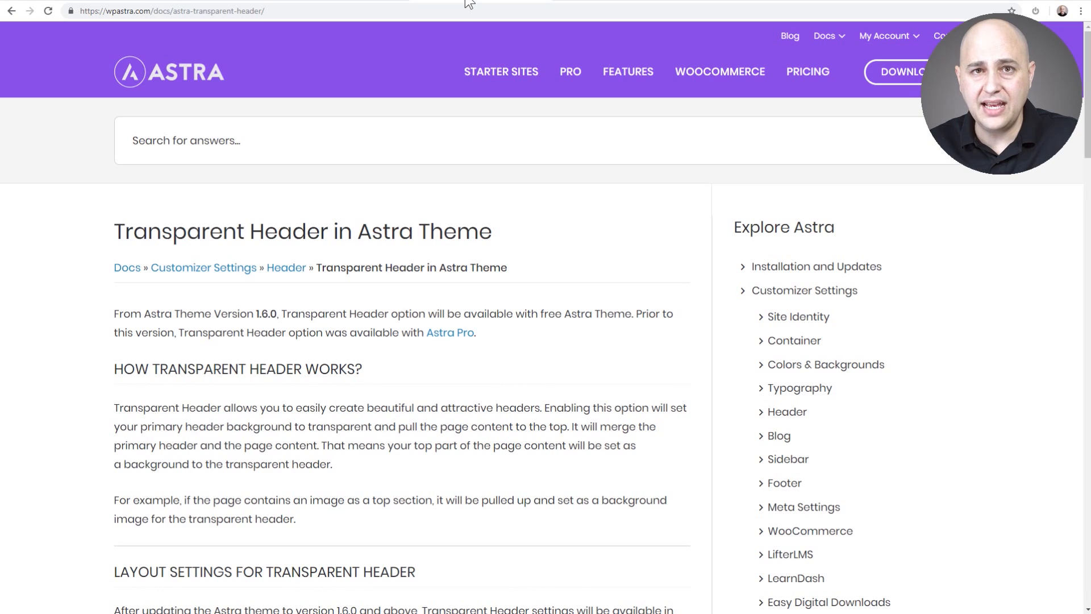
mouse_move(333, 5)
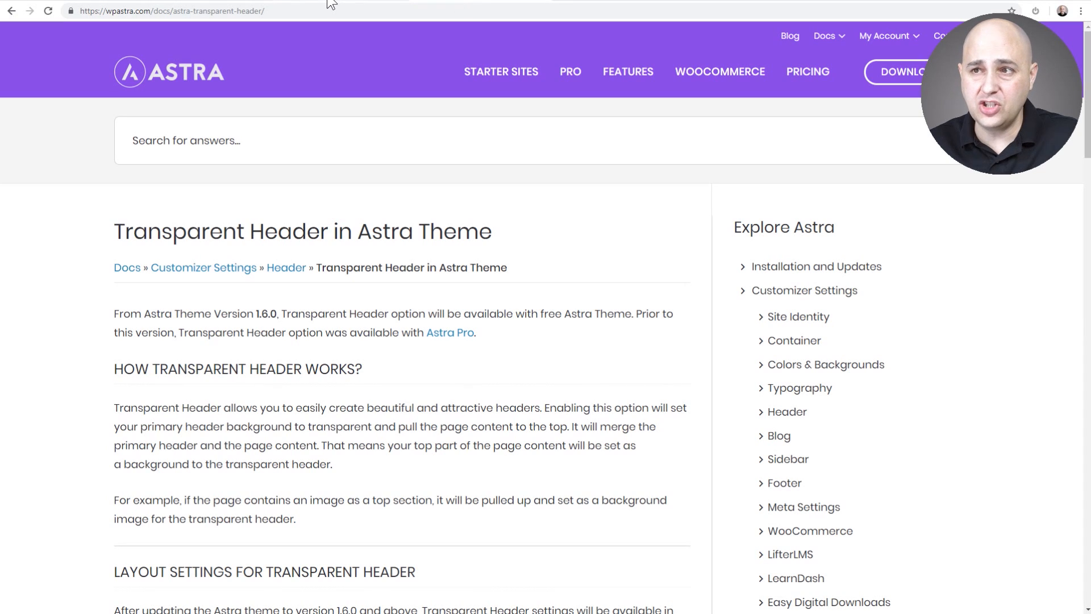
left_click(171, 10)
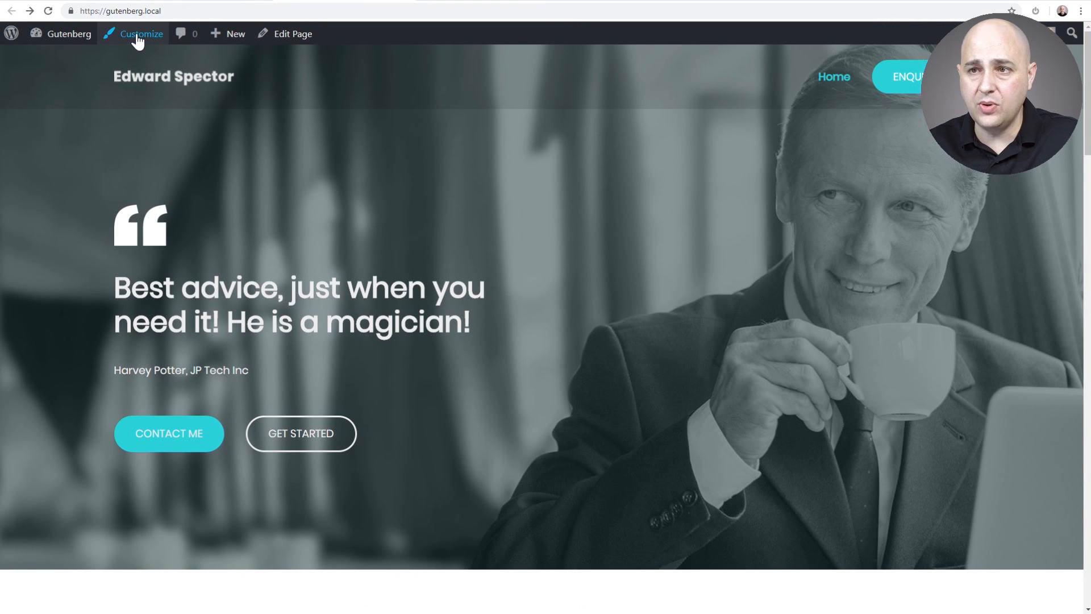
Step: Review the Customizer's Layout > Header > Primary Header options, then return to the header sections
left_click(140, 34)
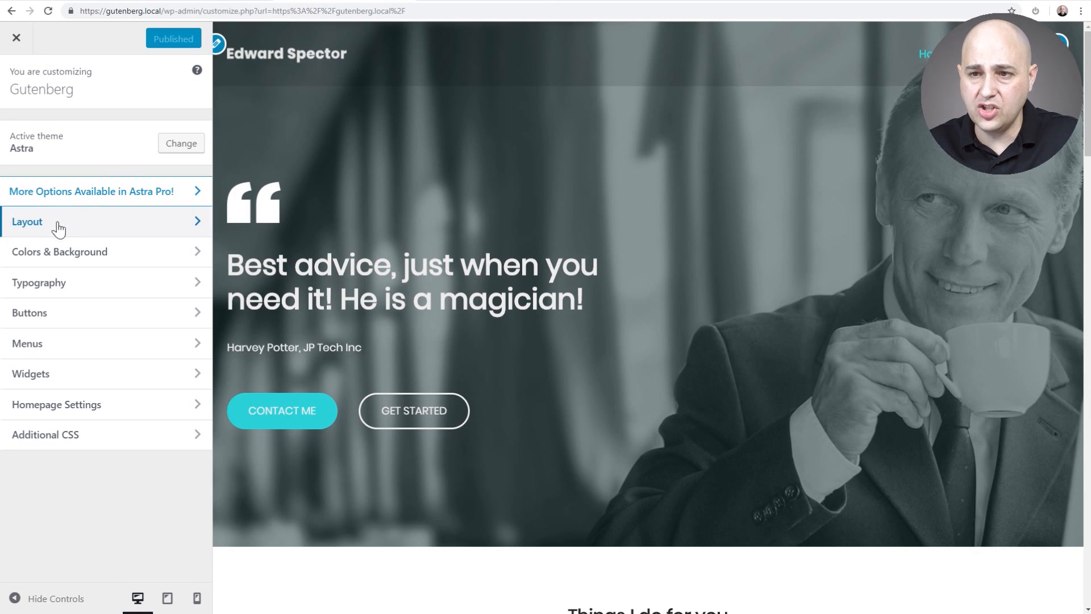
left_click(28, 221)
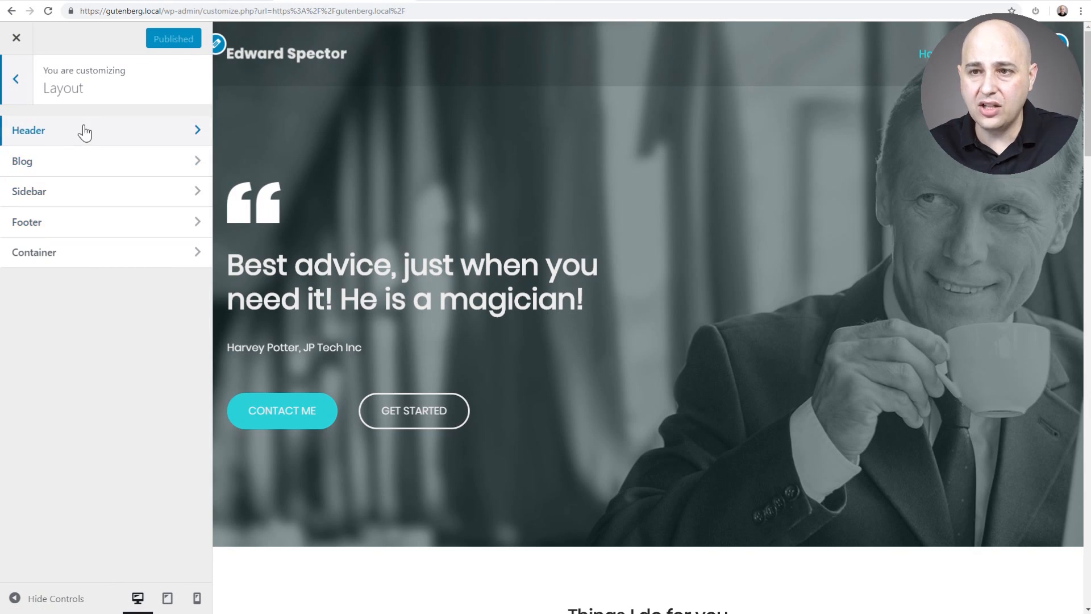
left_click(52, 130)
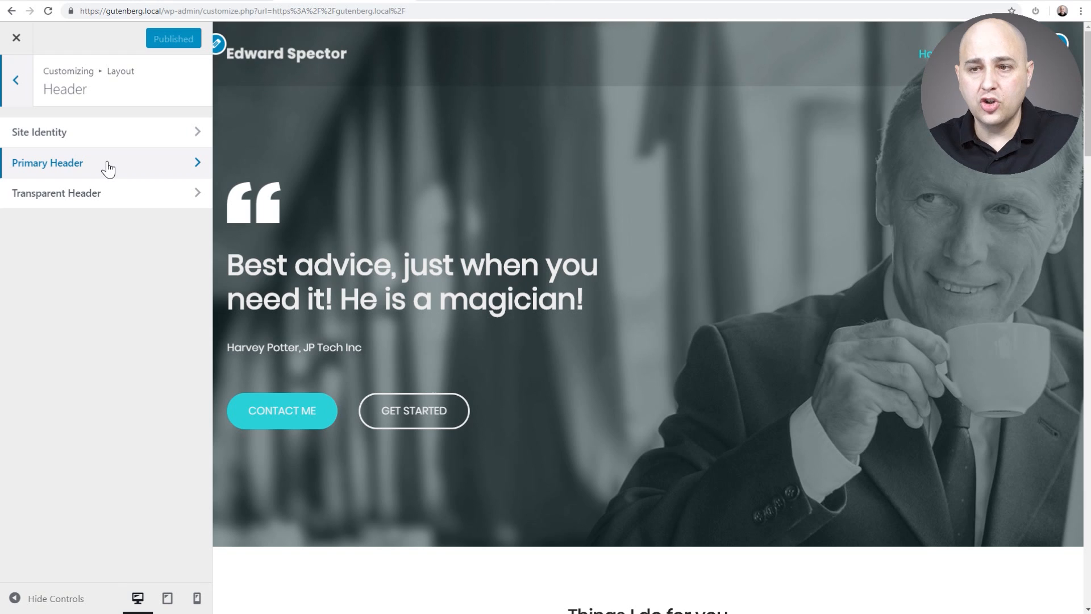
left_click(57, 193)
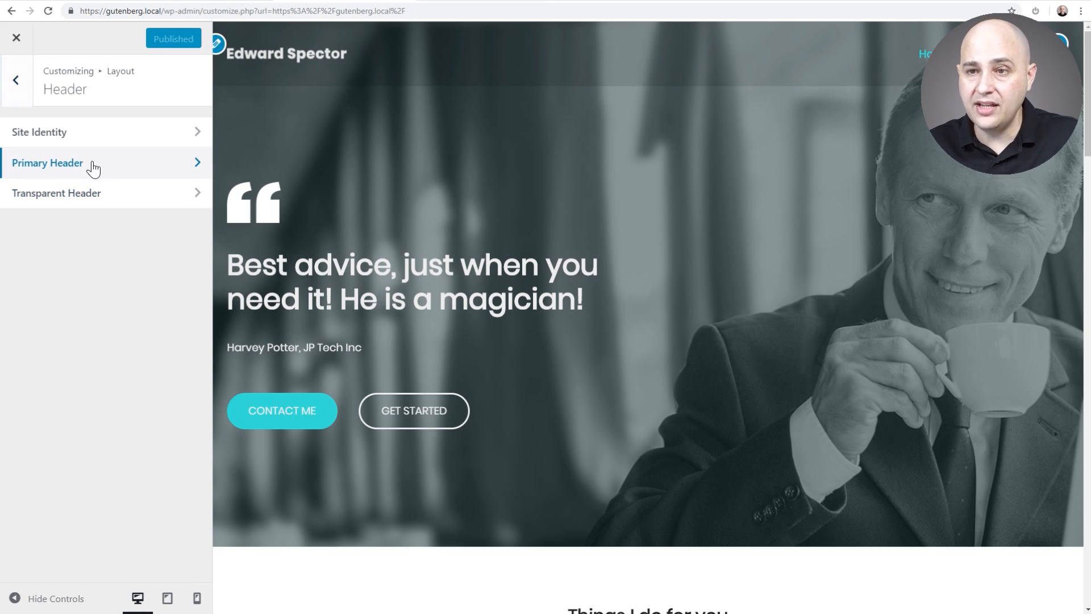
left_click(47, 162)
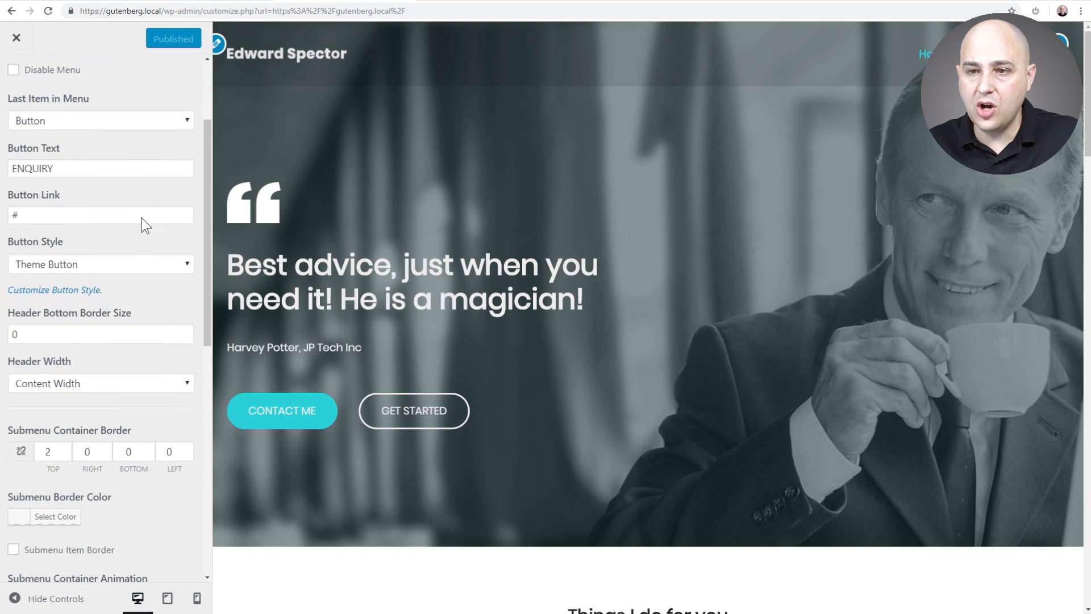
scroll("down", 3)
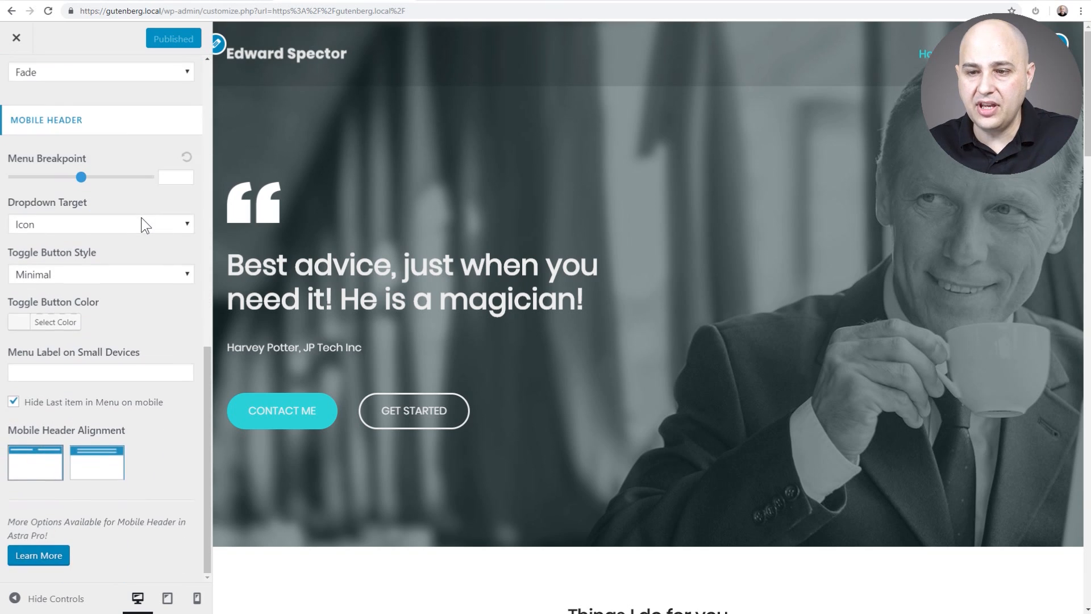
left_click(16, 79)
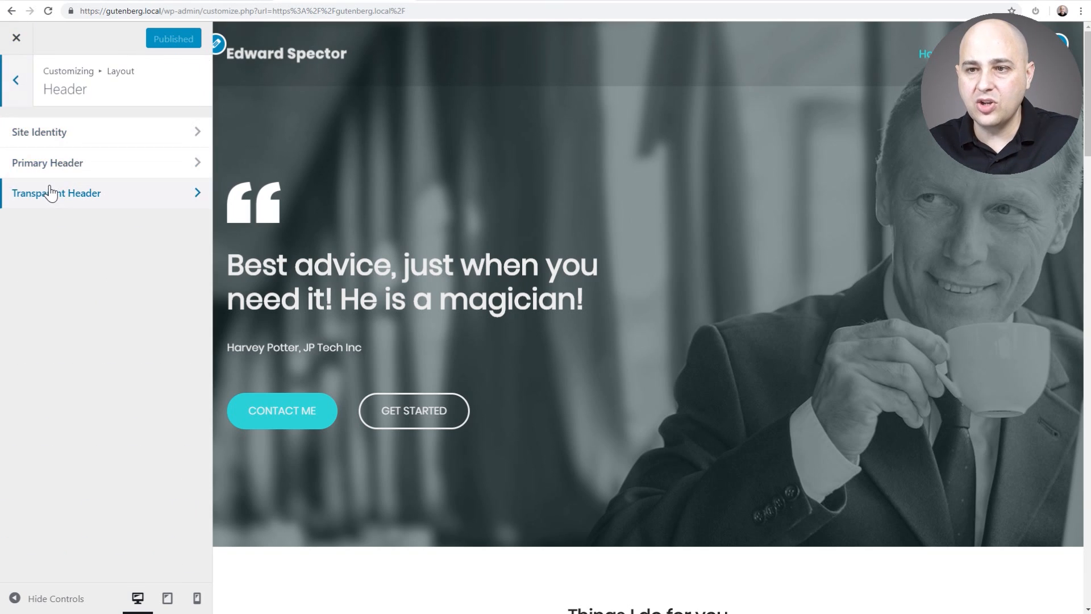
Step: Enable the transparent header on the complete website and preview the 'Best branding practices for Startups' post
left_click(56, 193)
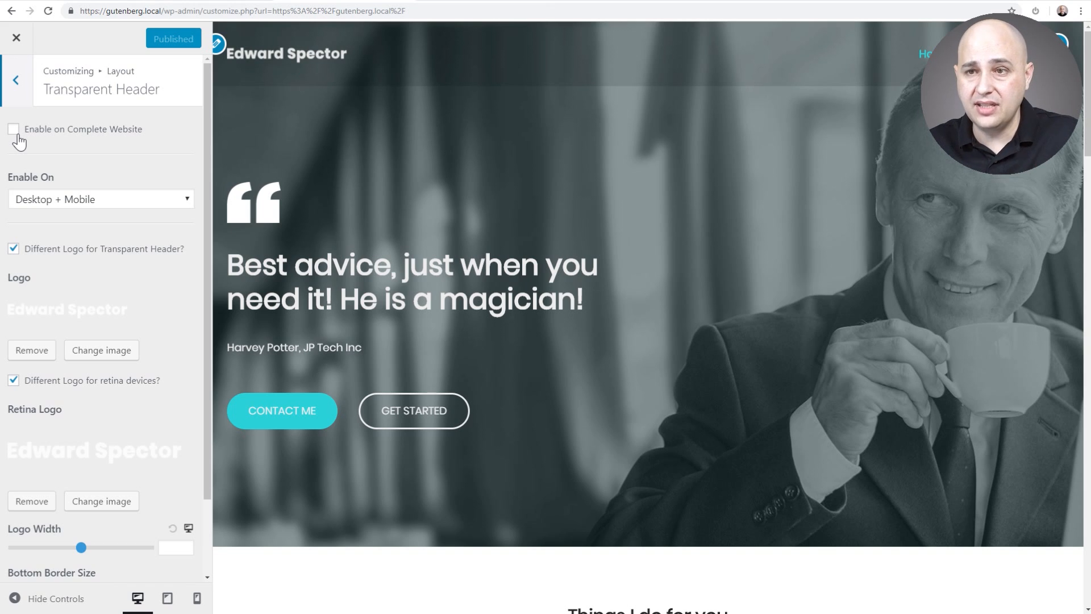
left_click(13, 129)
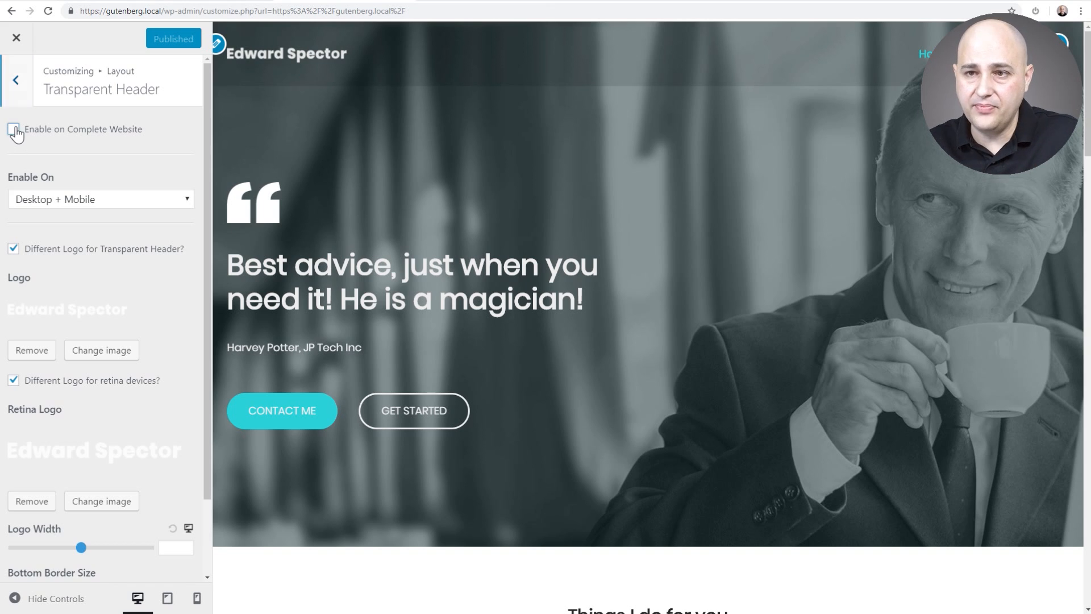
left_click(12, 133)
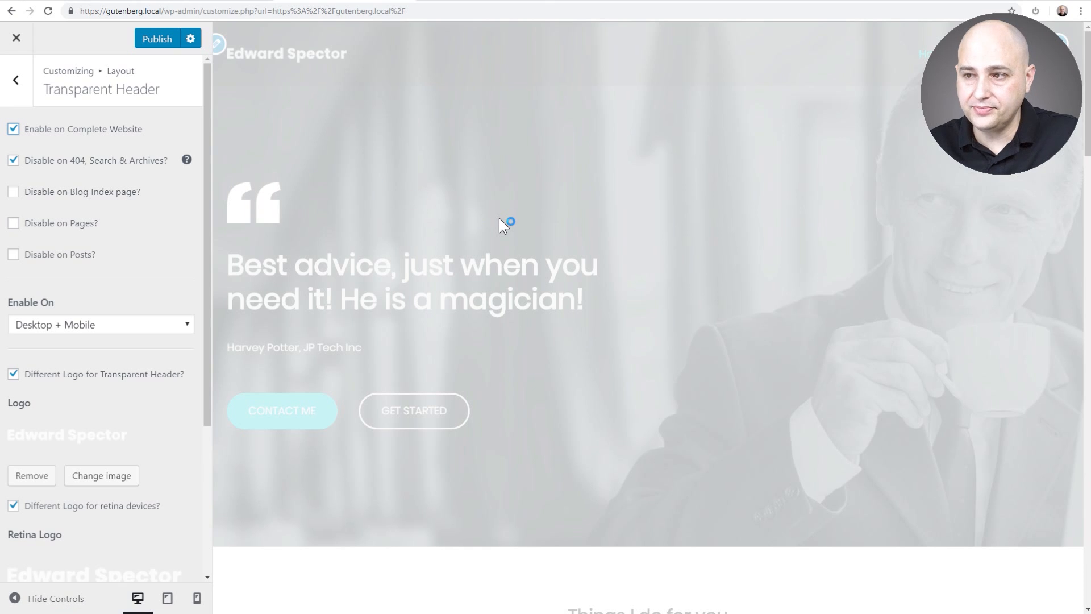
scroll("down", 3)
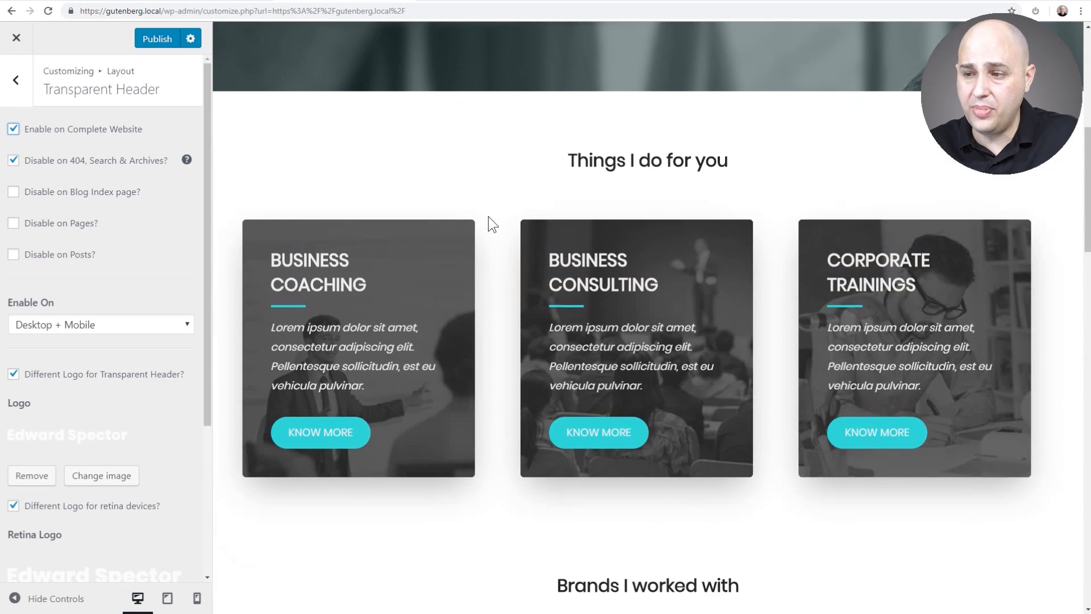
scroll("down", 3)
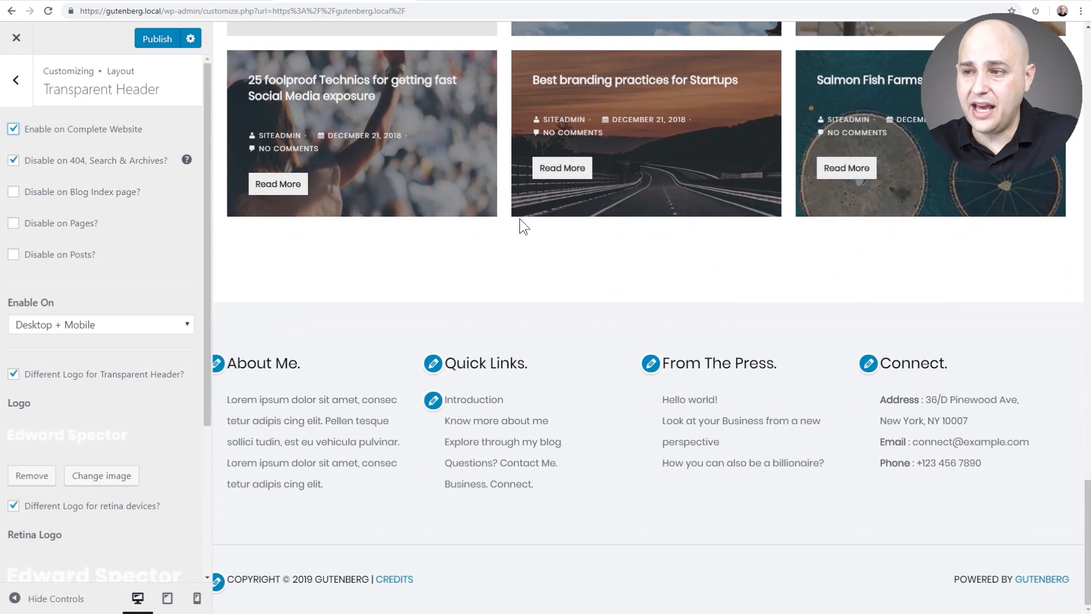
left_click(561, 168)
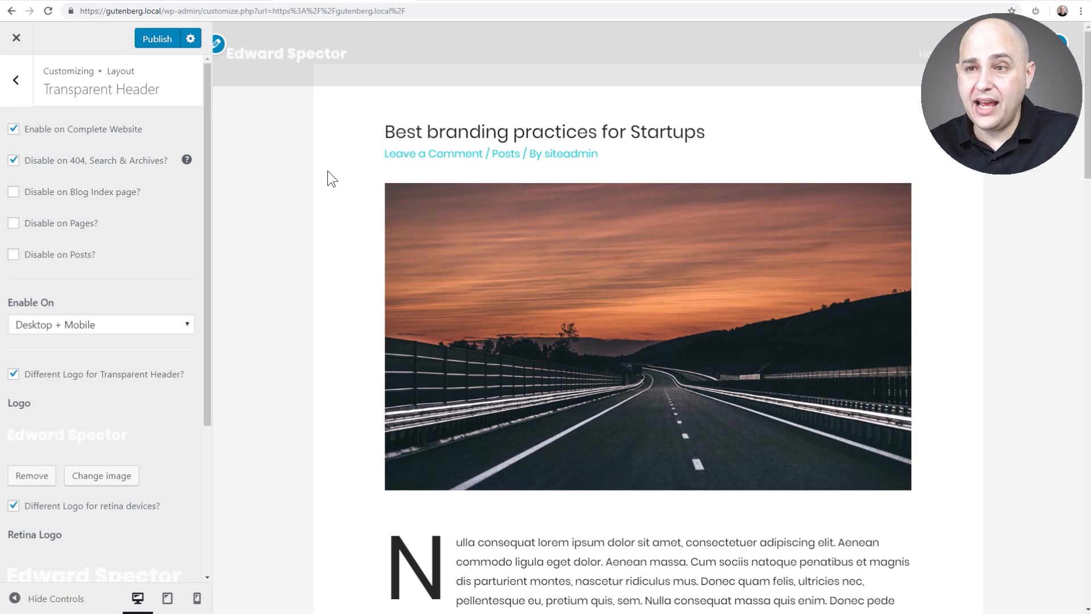
mouse_move(298, 180)
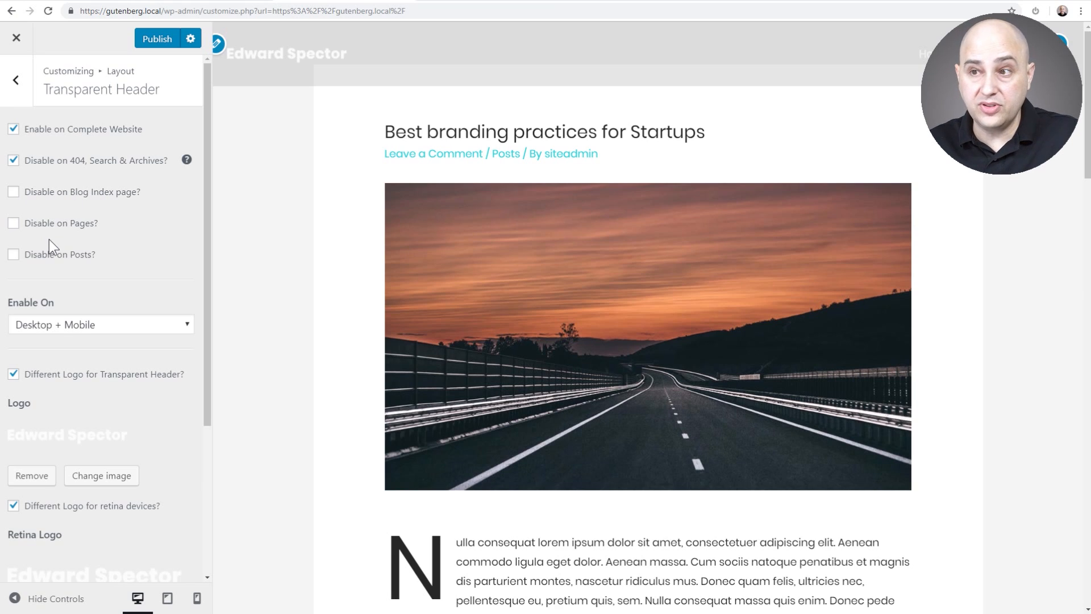
mouse_move(329, 221)
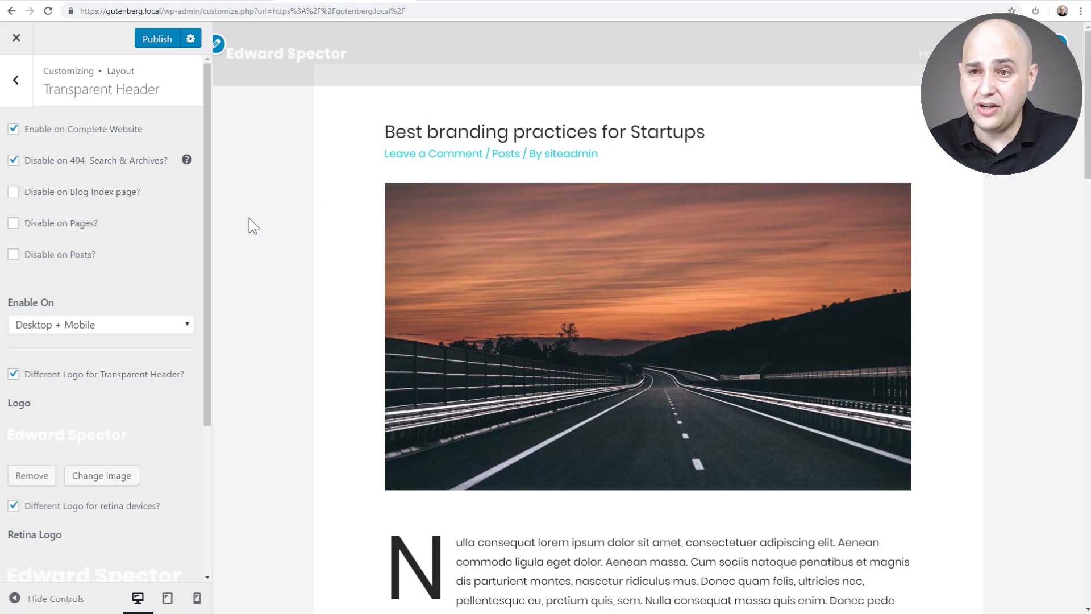
Step: Tick 'Disable on Posts?' in the Transparent Header settings
left_click(13, 255)
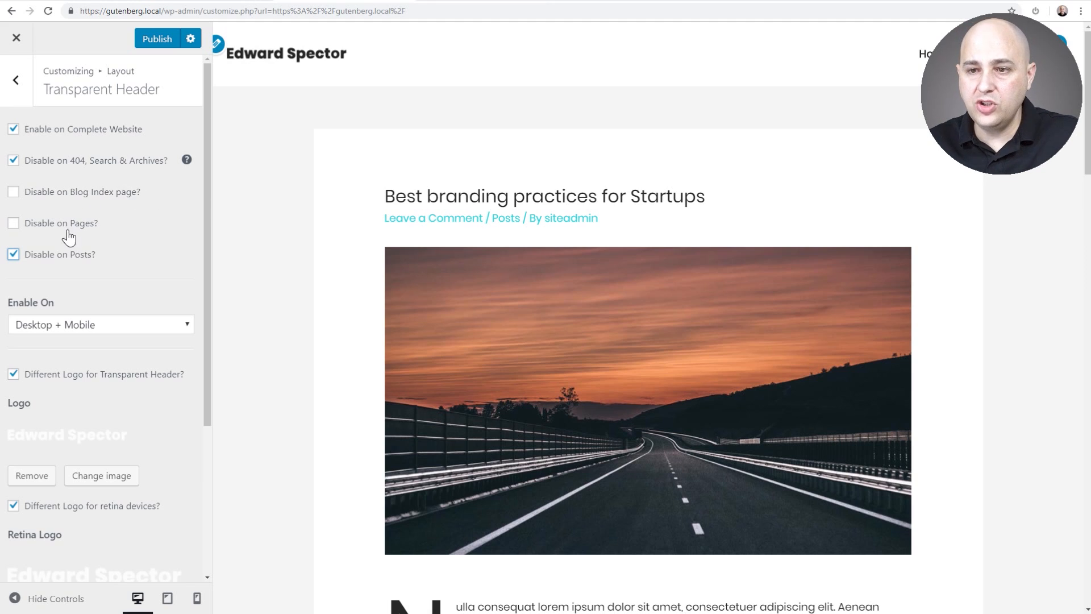
Step: Review the Transparent Header options, then untick 'Enable on Complete Website'
scroll("down", 3)
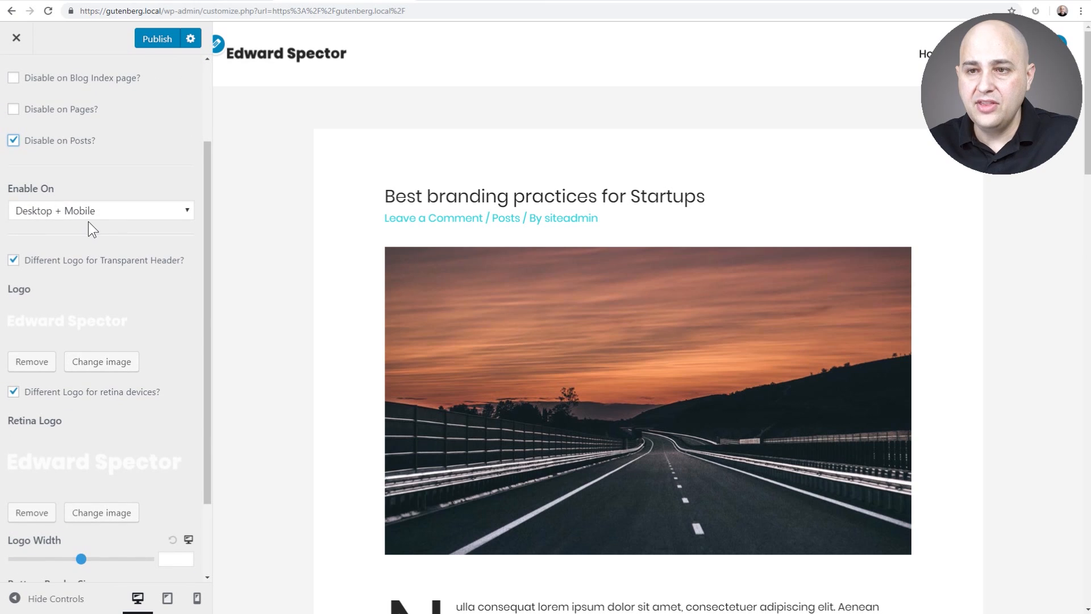
mouse_move(56, 209)
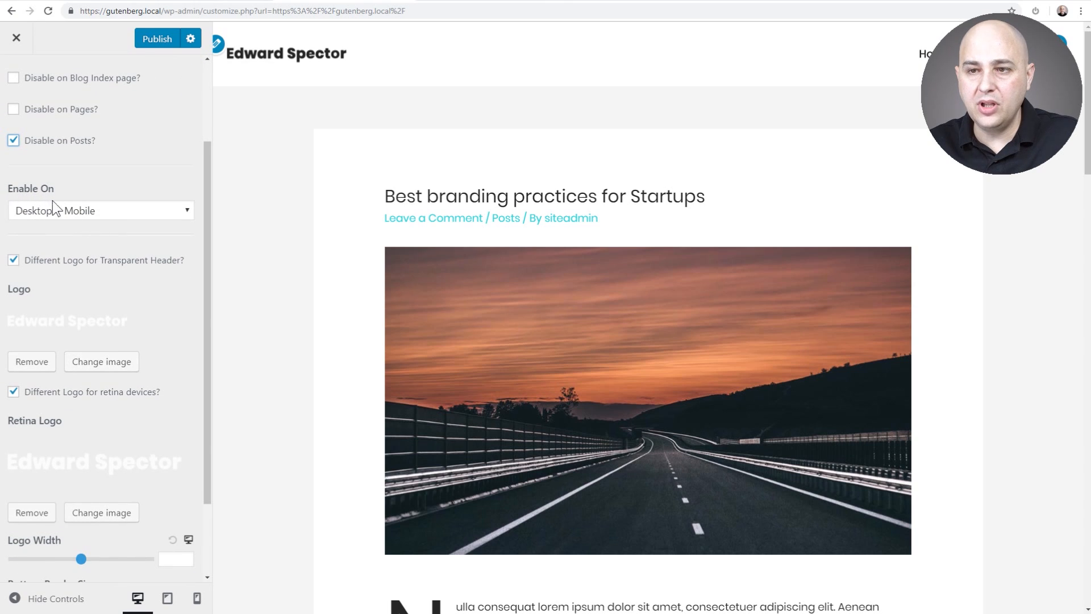
left_click(100, 211)
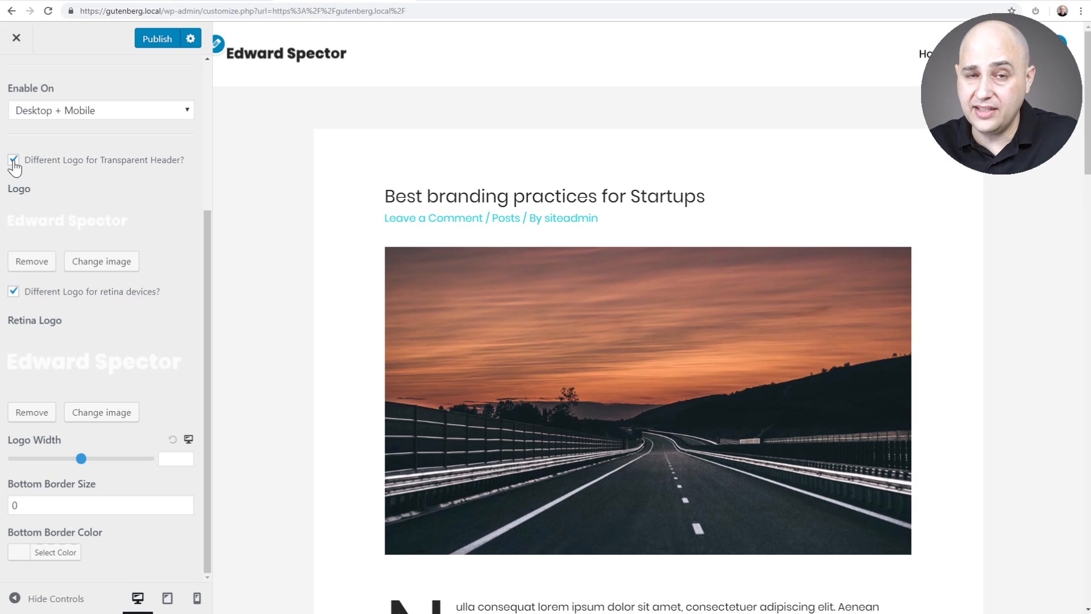
mouse_move(94, 187)
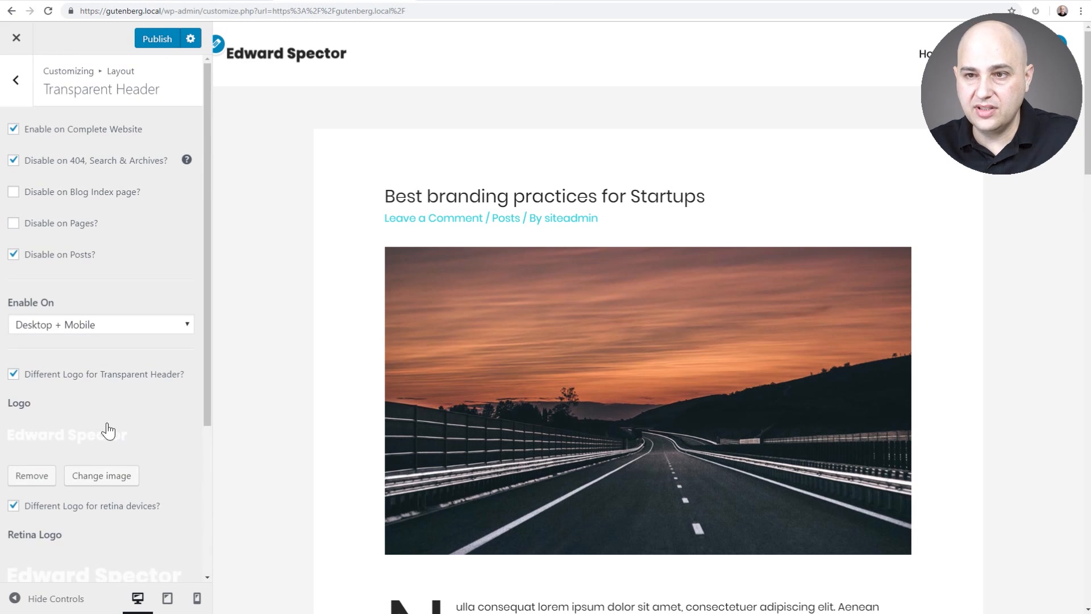
left_click(13, 129)
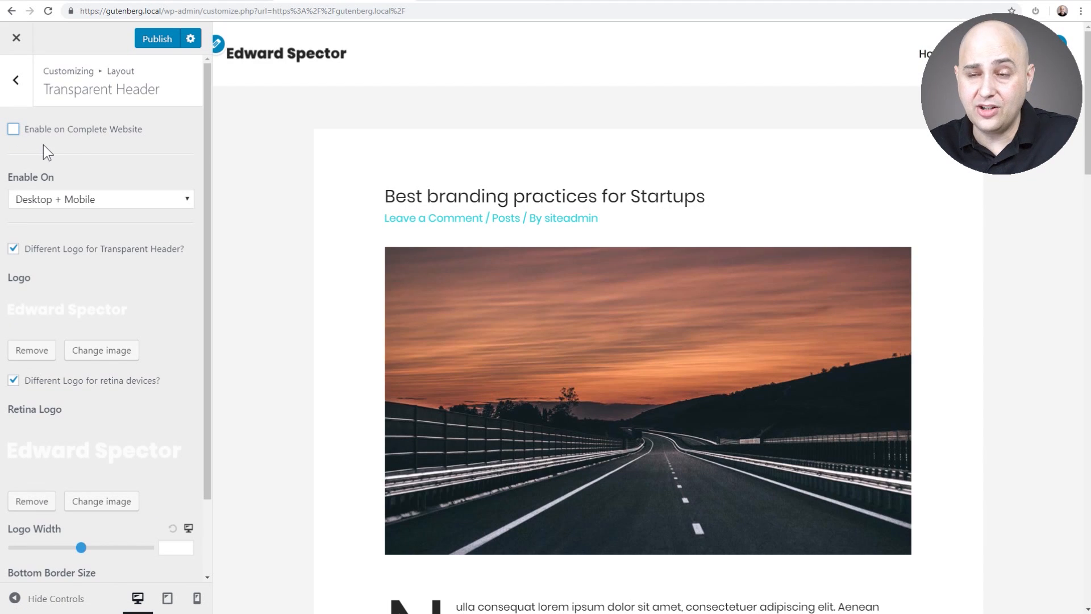
Step: Close the Customizer without saving, confirming the leave-page alert, and start editing the Home page
left_click(16, 37)
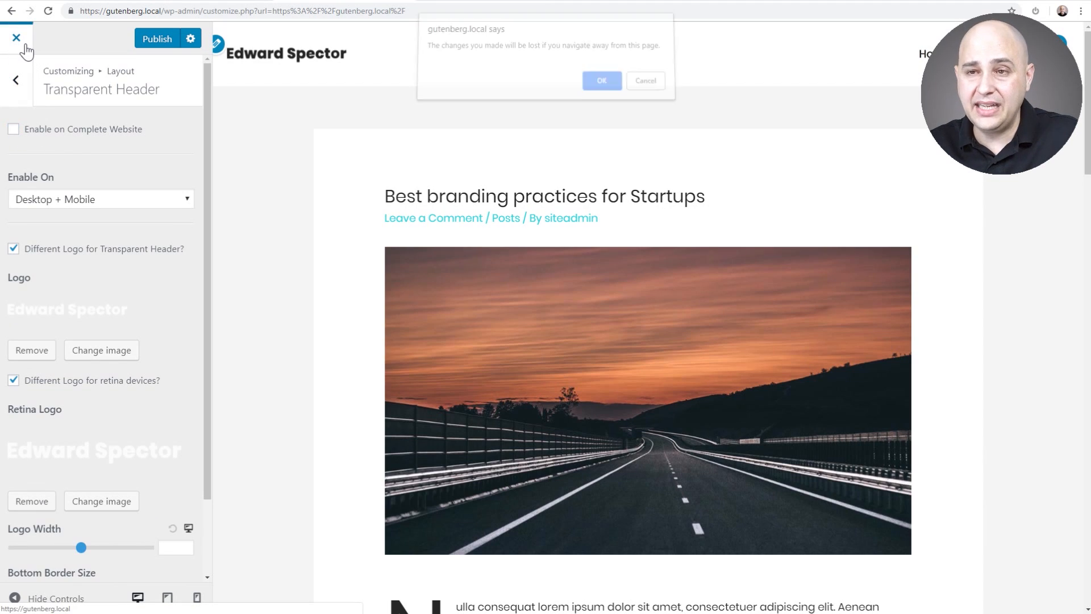
left_click(600, 80)
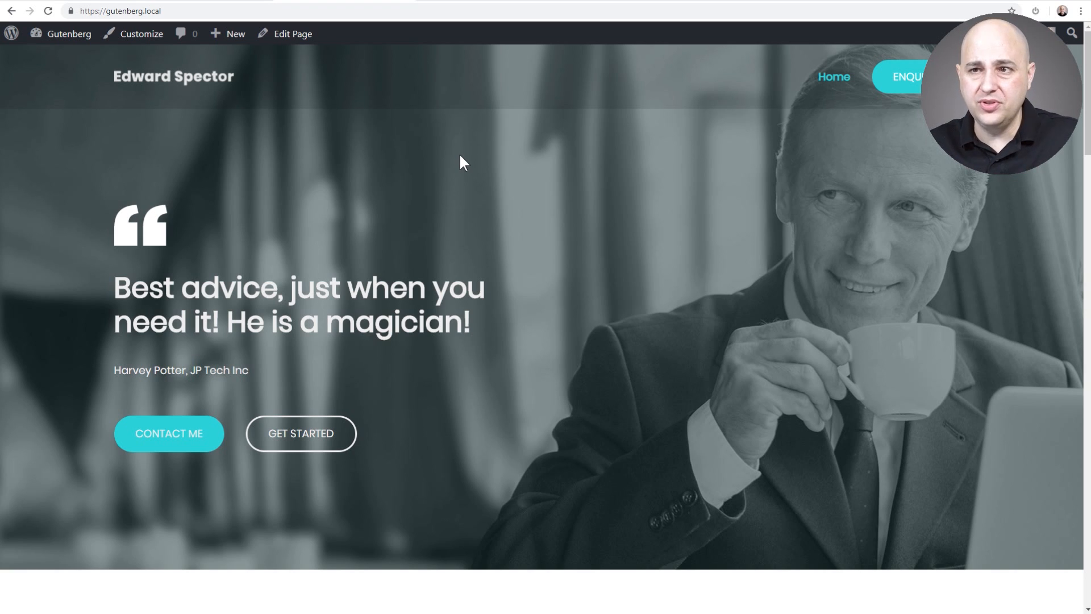
left_click(291, 34)
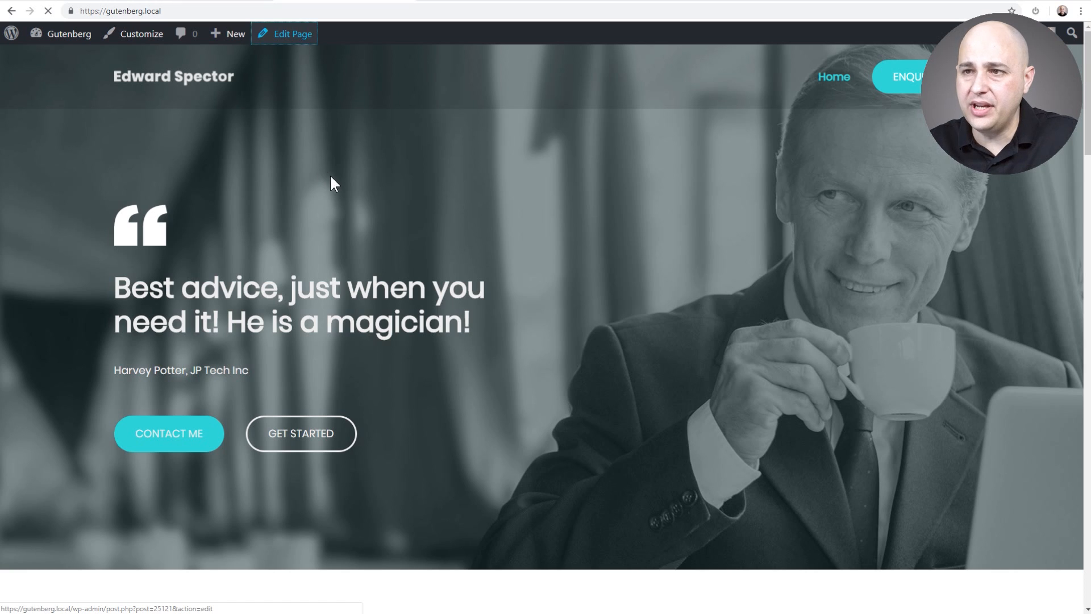
Step: Open the Home page in the block editor to reach its Astra Transparent Header setting
left_click(291, 34)
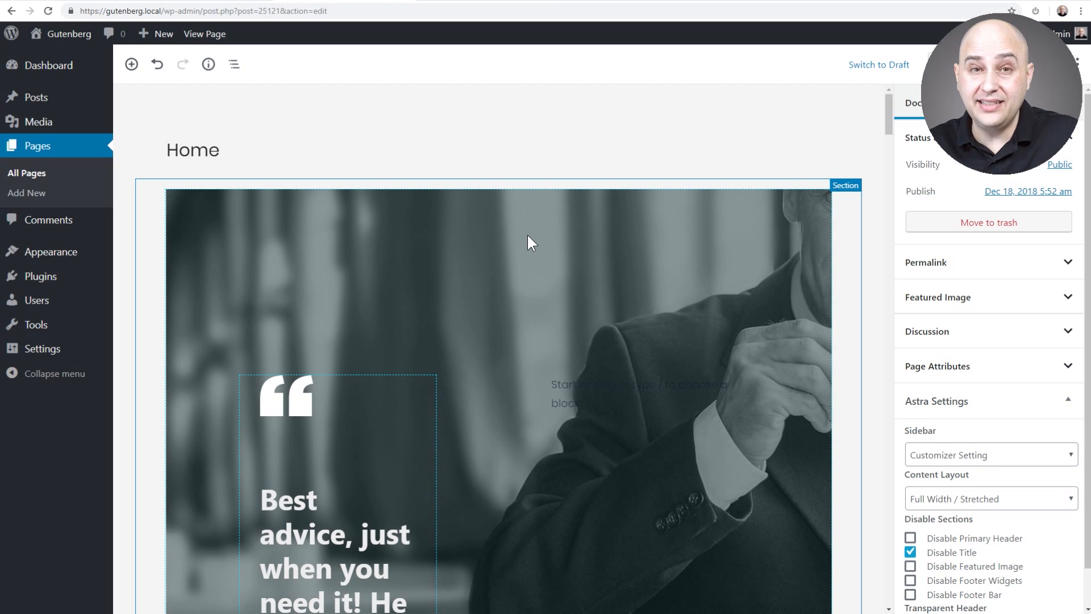
mouse_move(688, 236)
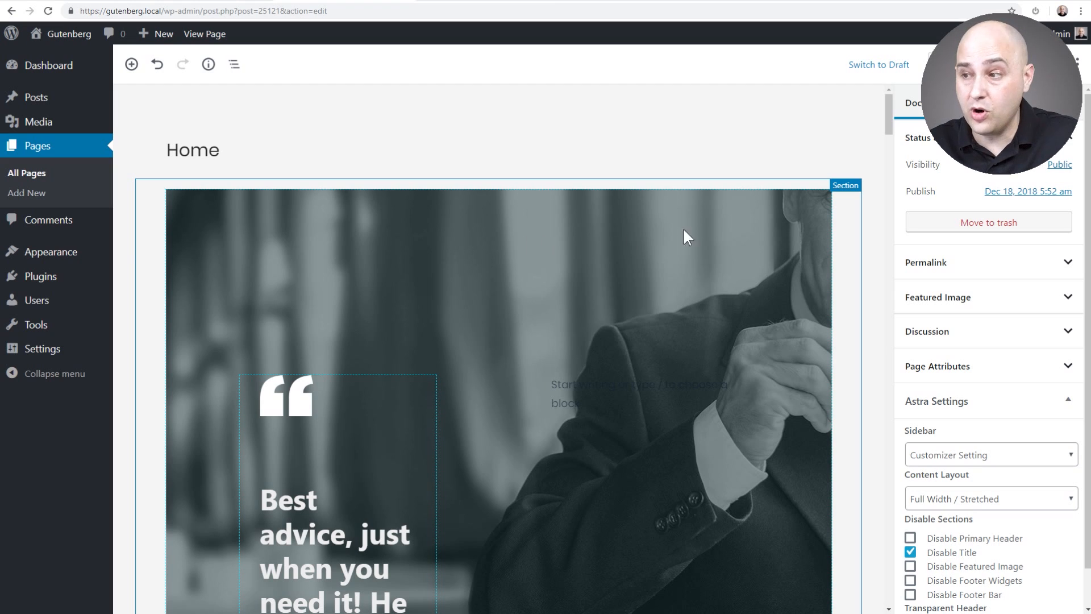
mouse_move(964, 208)
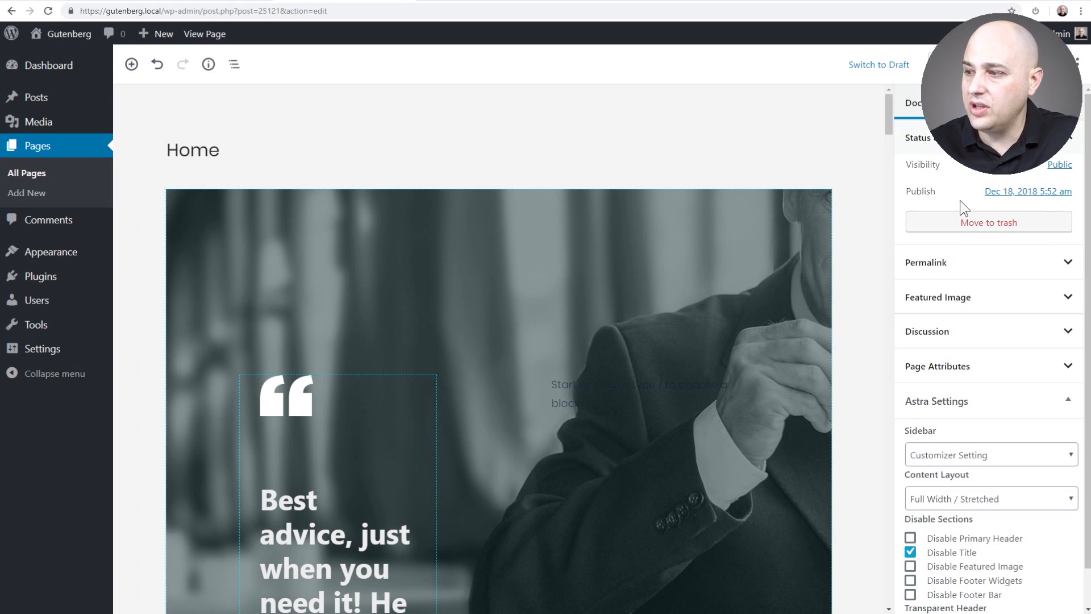
mouse_move(967, 370)
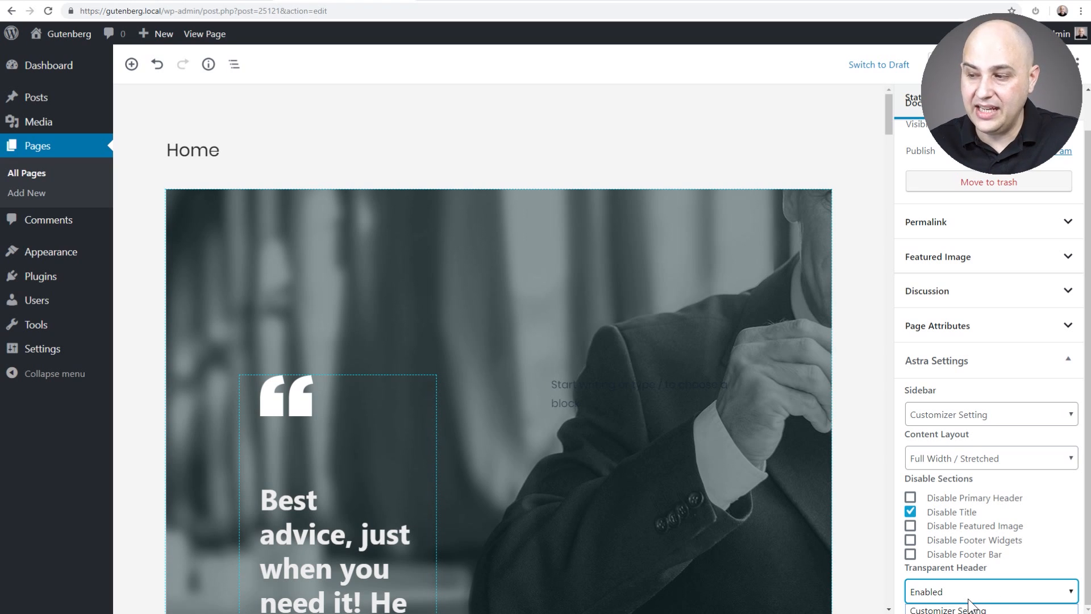
Step: Set the Home page's Transparent Header to Disabled, view the live page, and return to editing
left_click(988, 592)
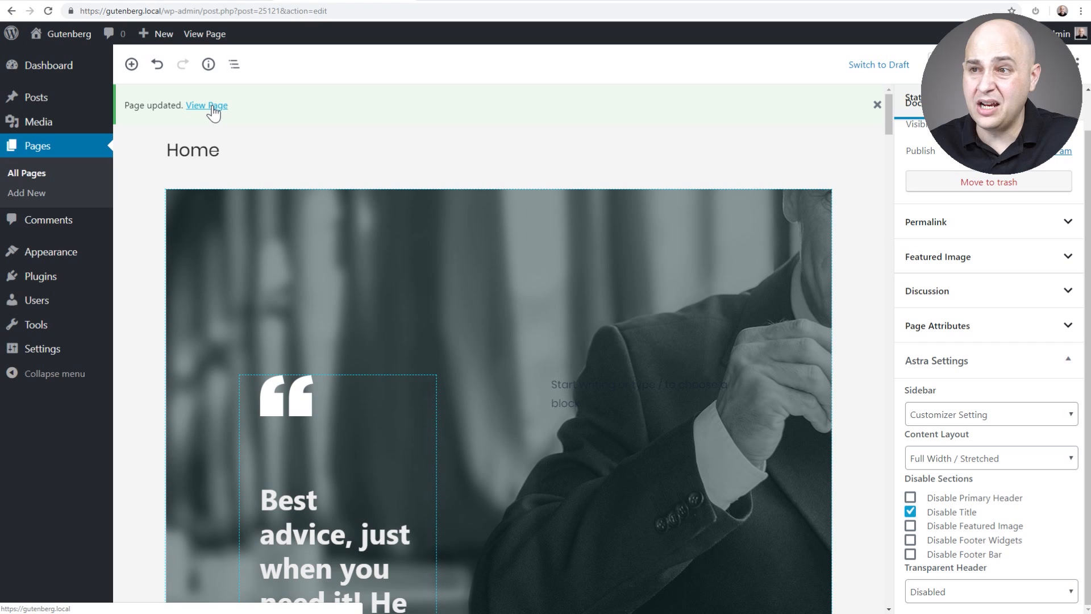
left_click(206, 105)
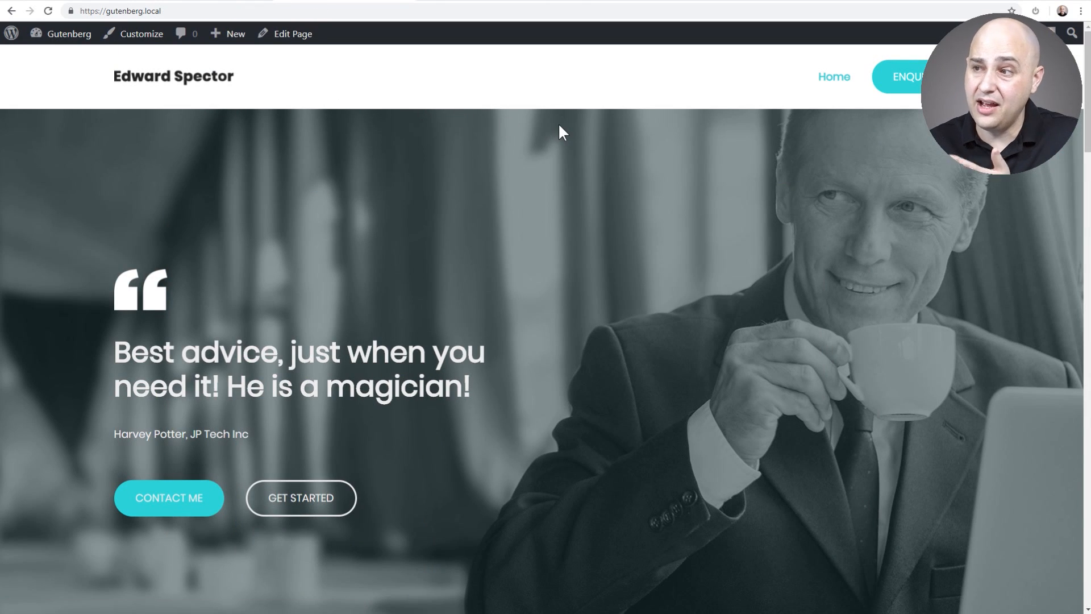
mouse_move(570, 116)
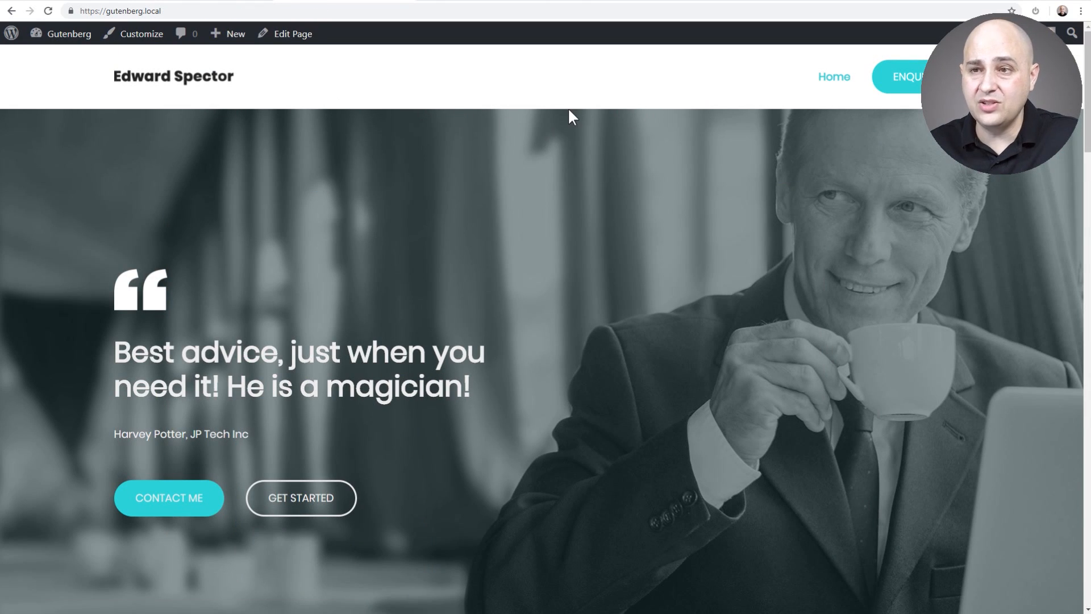
left_click(292, 34)
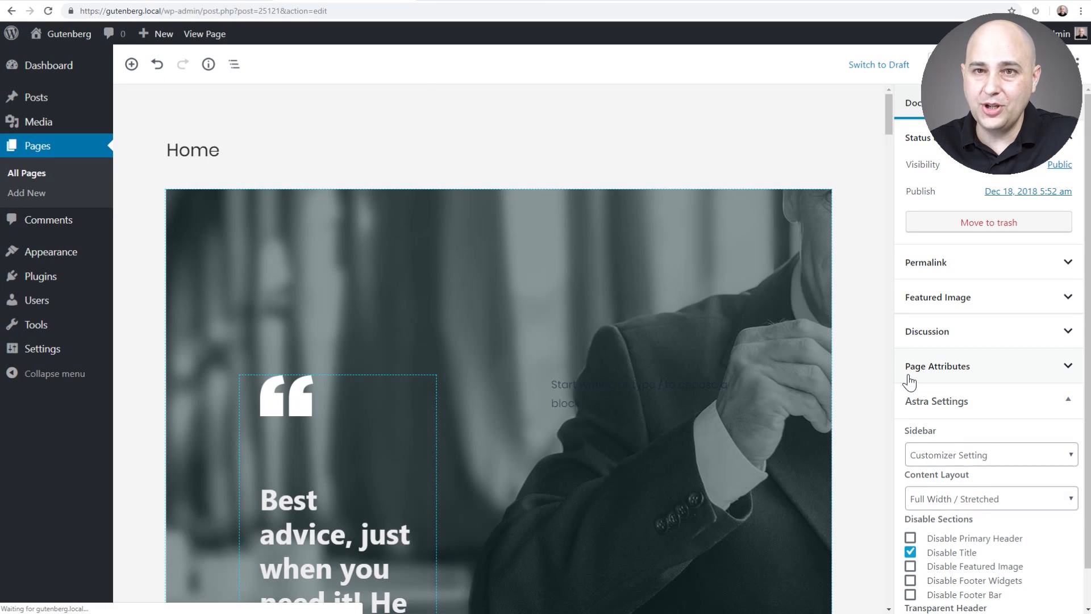
Step: Change the Home page's Transparent Header setting from Disabled and view the updated live page
scroll("down", 3)
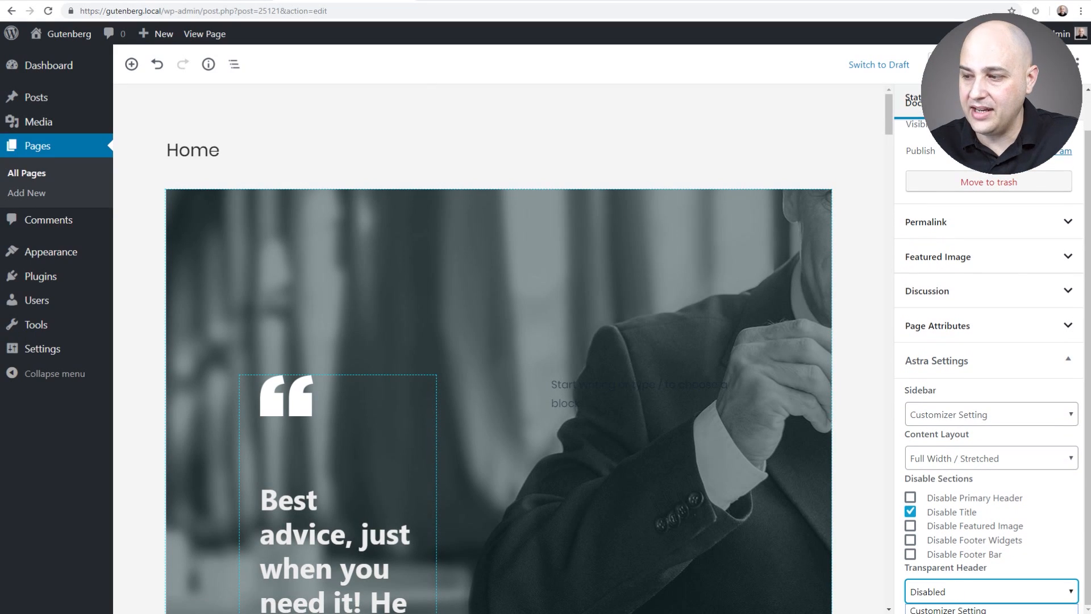
left_click(989, 591)
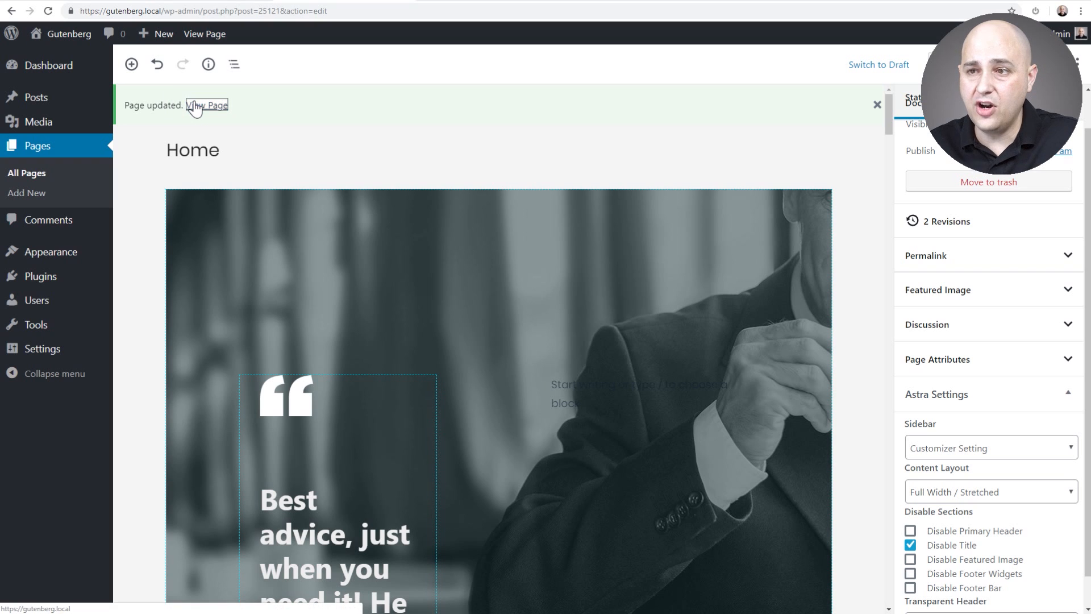
left_click(206, 105)
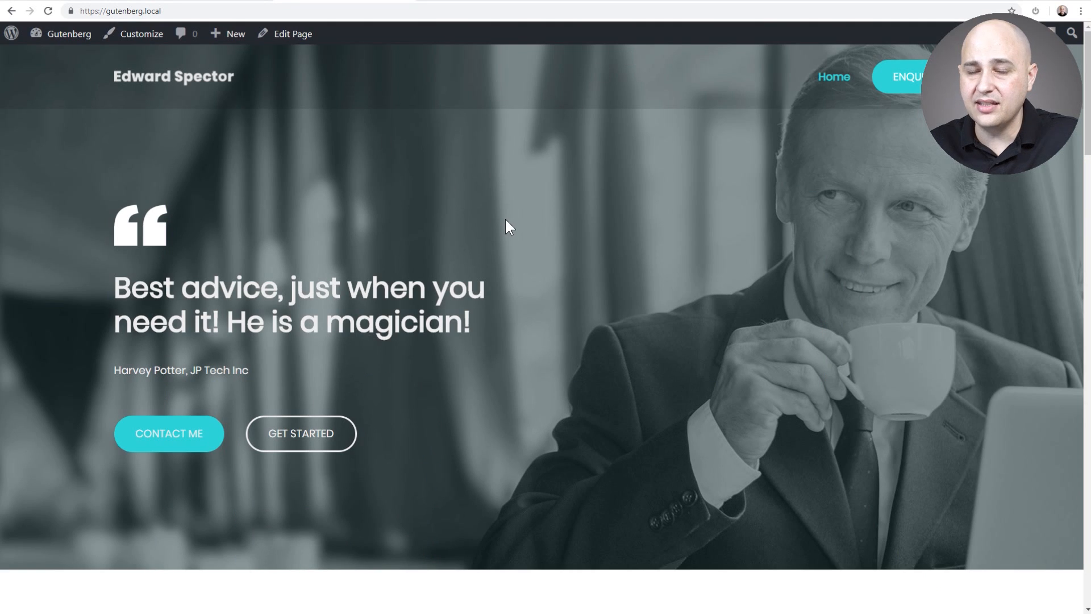